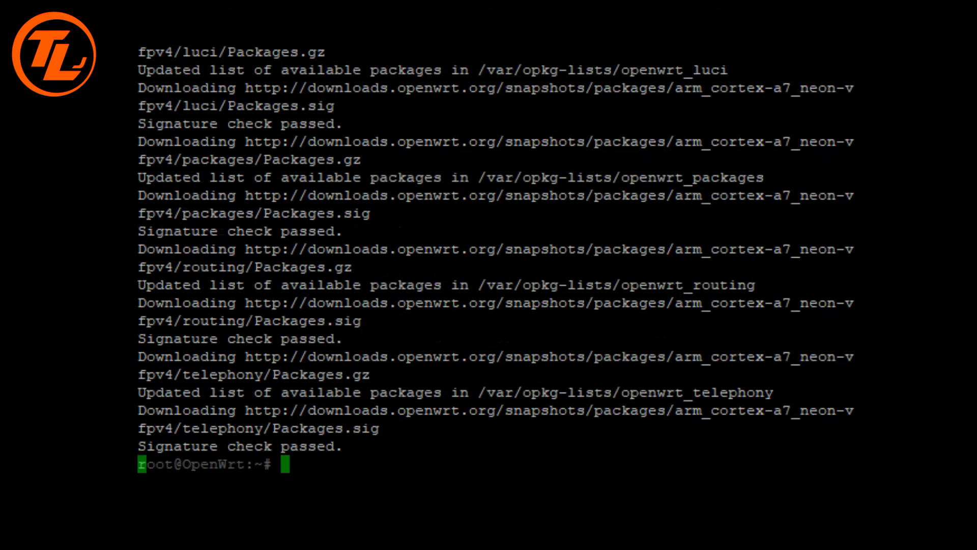
Switch to the firewall Port Forwards page listing the Remote SSH rule
text(opkg install windows)
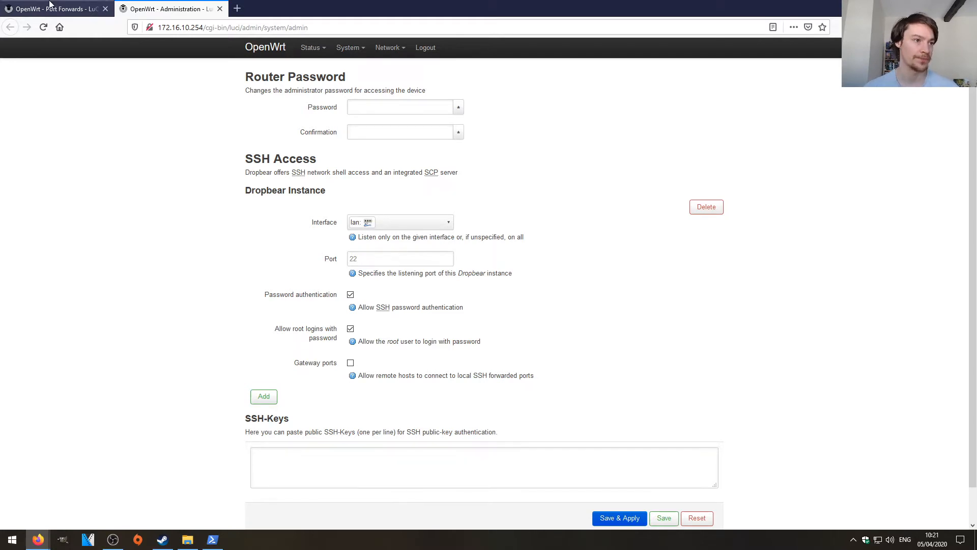
mouse_move(53, 9)
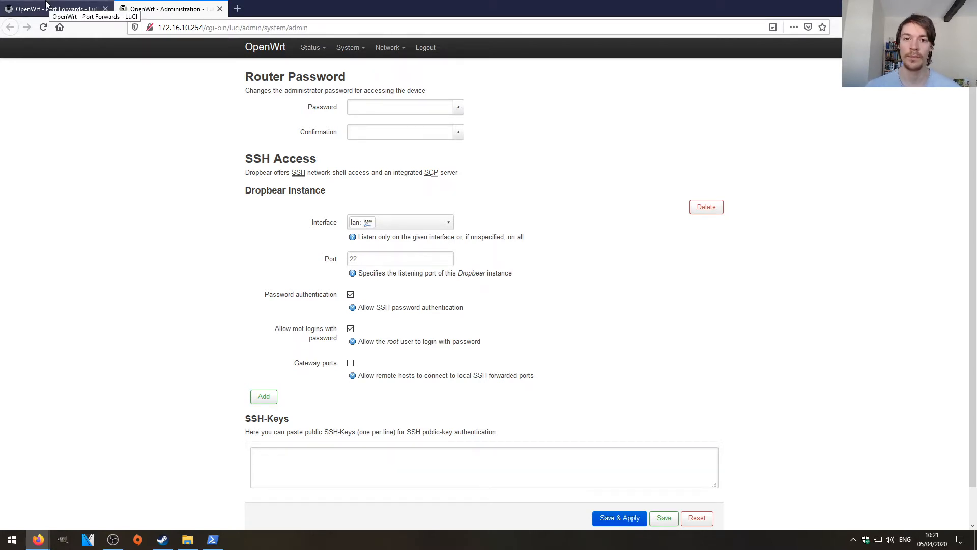
click(56, 9)
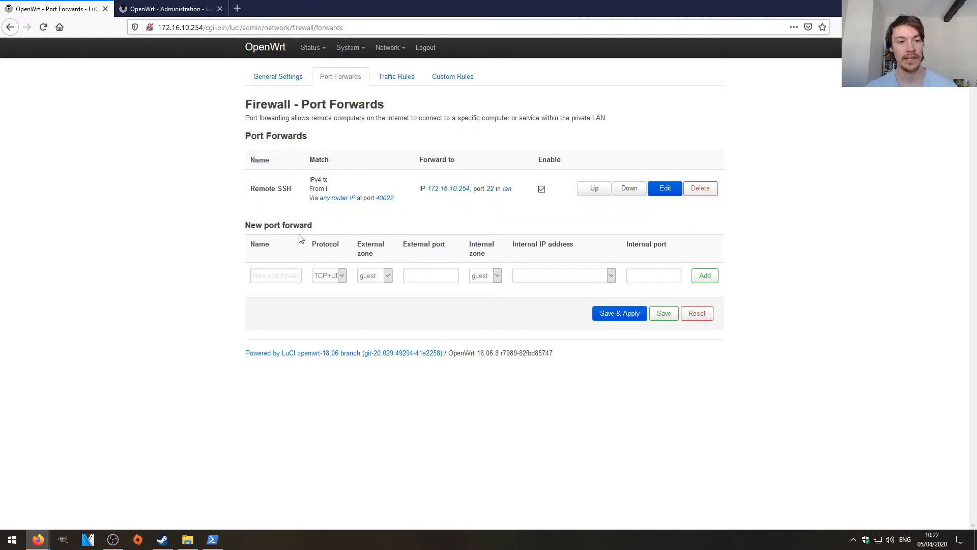
mouse_move(663, 218)
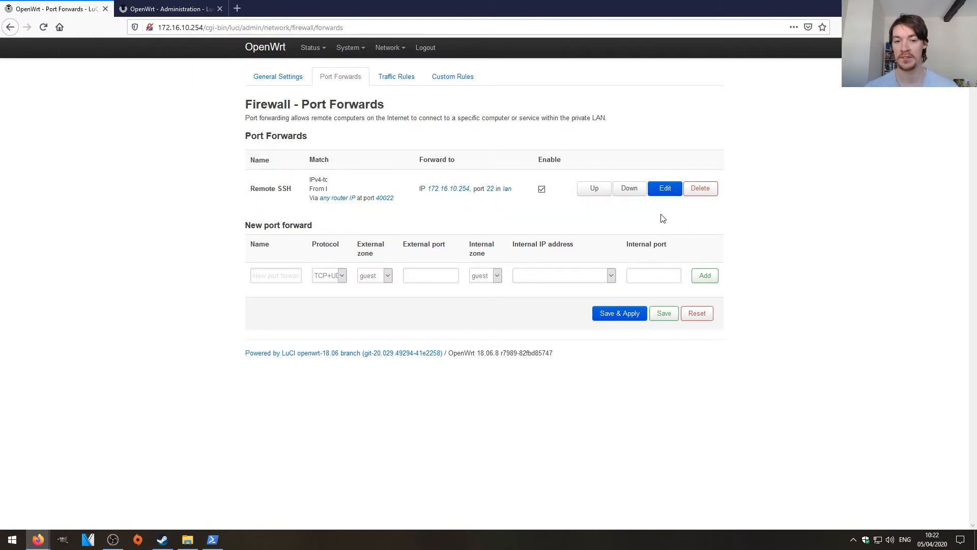
Review the Remote SSH rule: external port 40022 forwarded to internal port 22
click(664, 188)
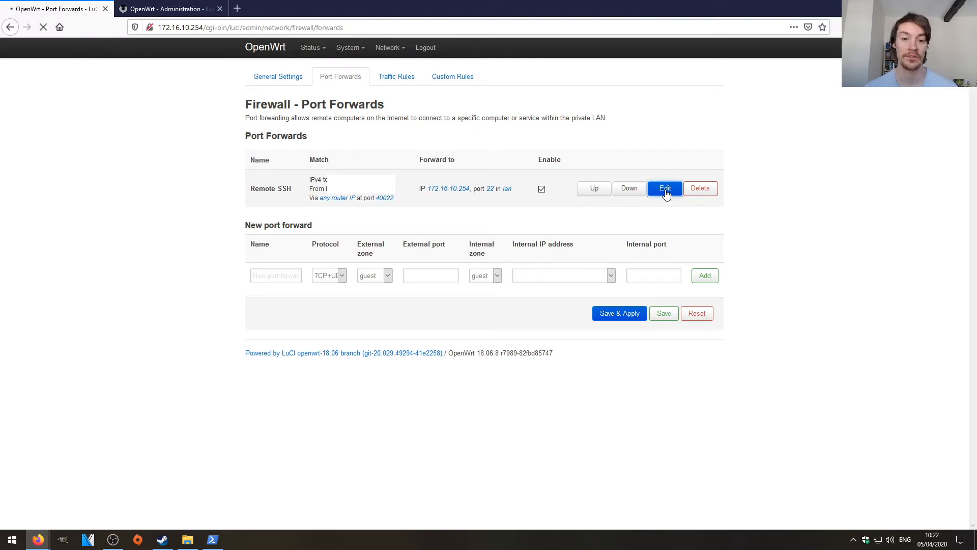
click(664, 189)
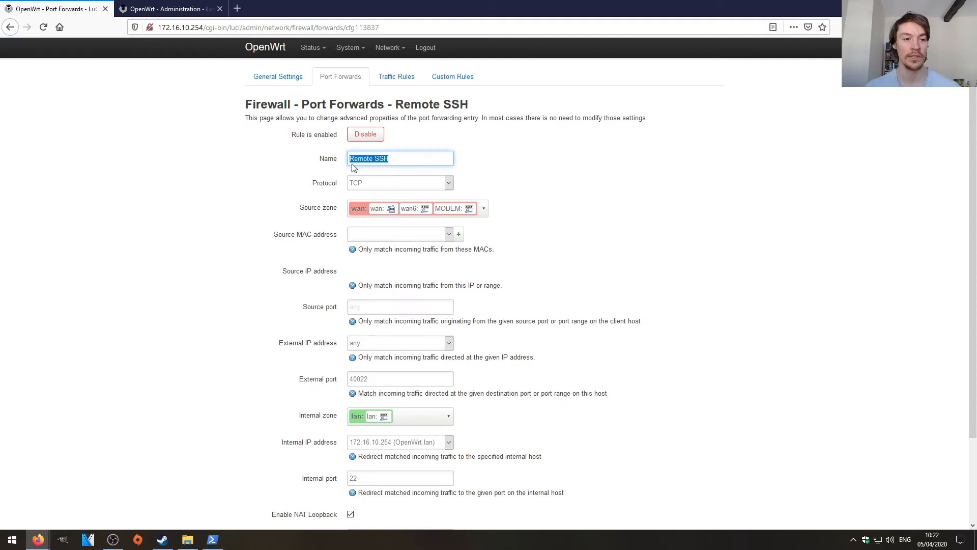
mouse_move(406, 198)
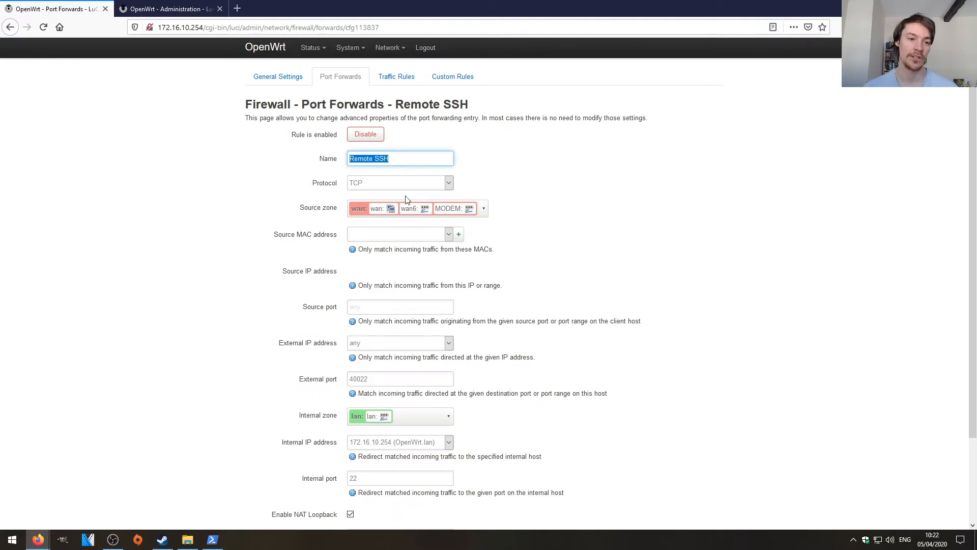
mouse_move(421, 188)
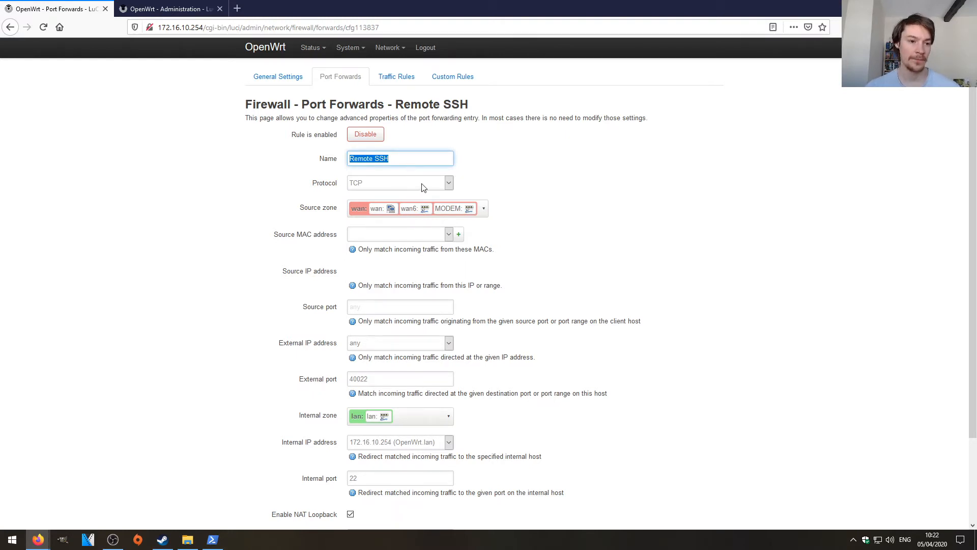
mouse_move(370, 208)
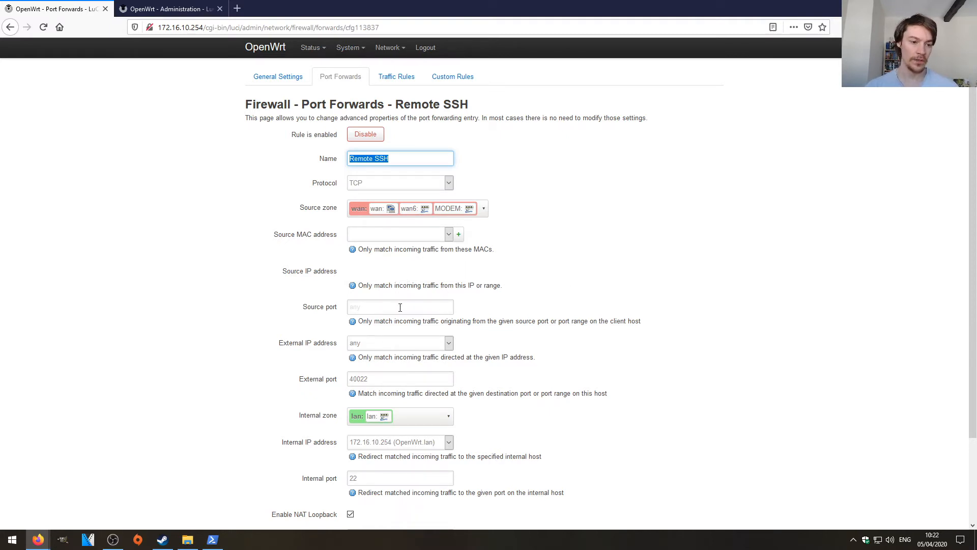
mouse_move(399, 350)
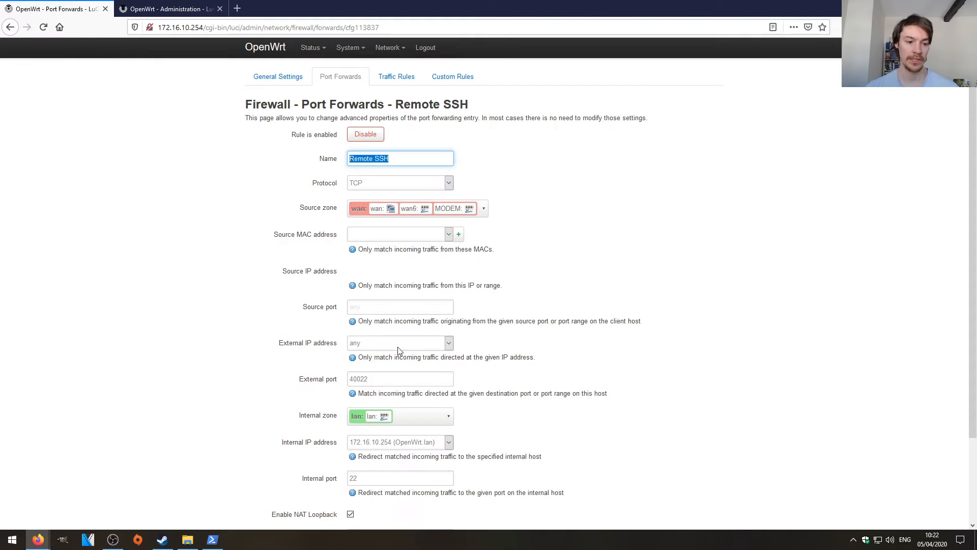
click(395, 379)
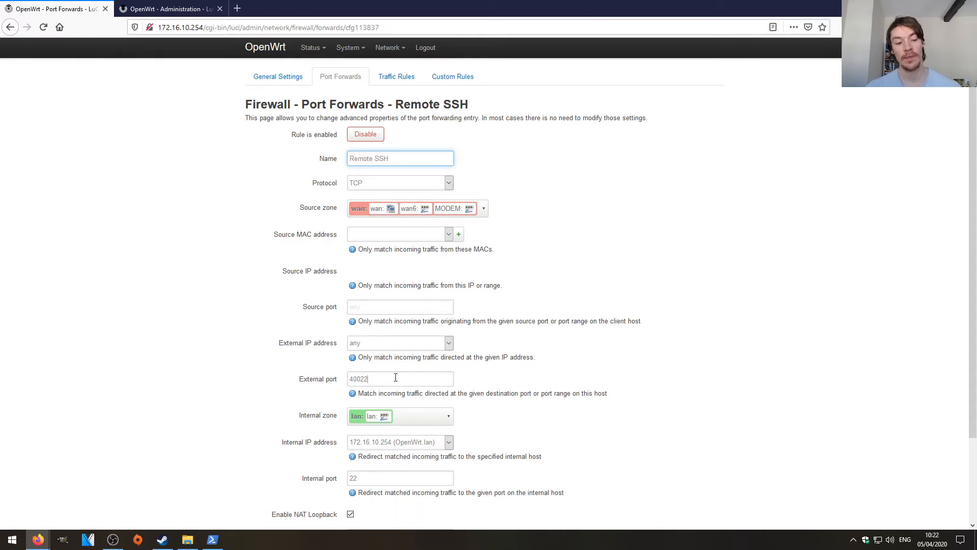
click(399, 379)
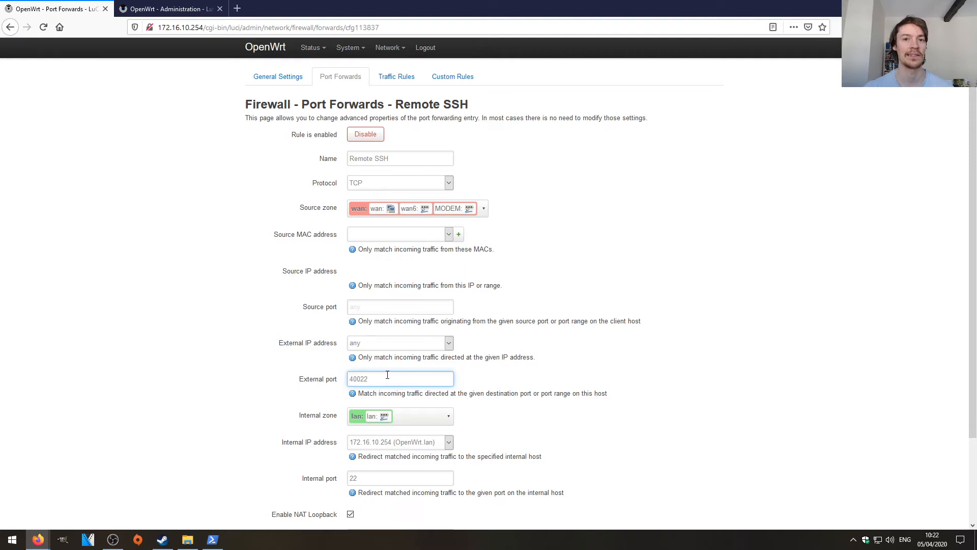
click(399, 379)
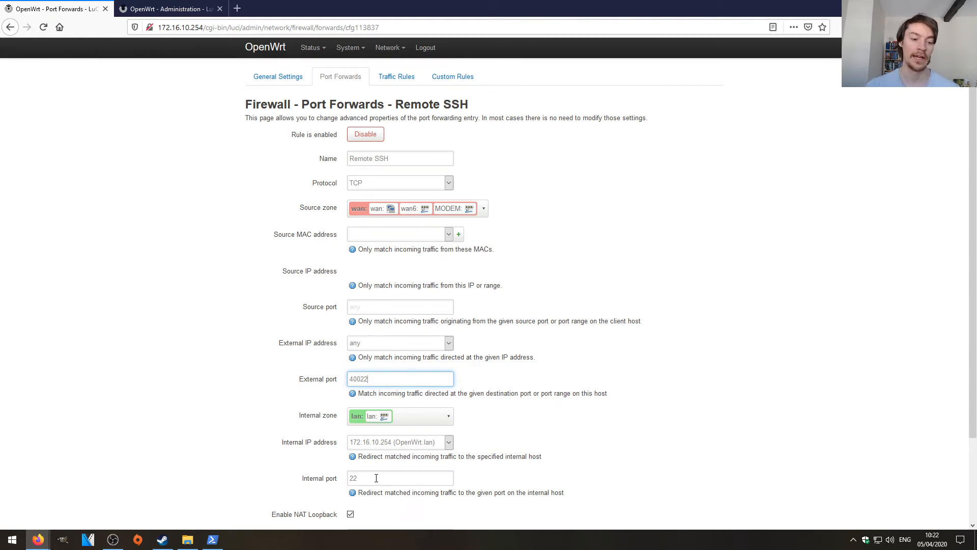
click(399, 478)
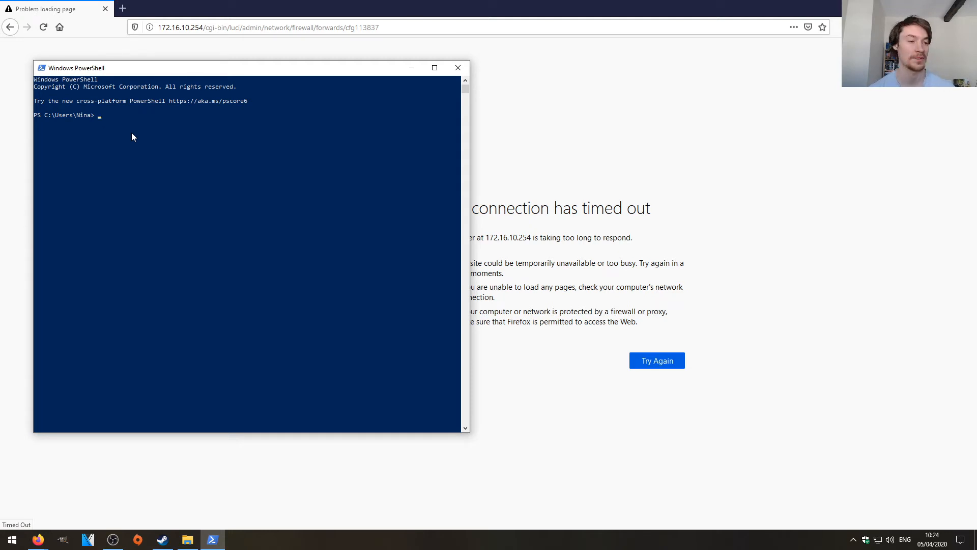
mouse_move(132, 143)
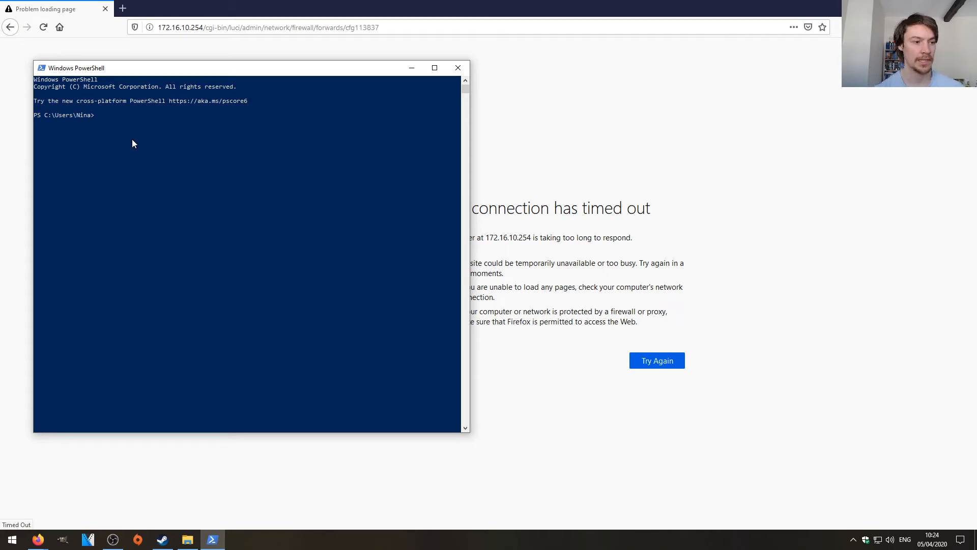
Run ssh -D 42333 root@<host> -p 40022 to open a dynamic SOCKS tunnel
text(ssh)
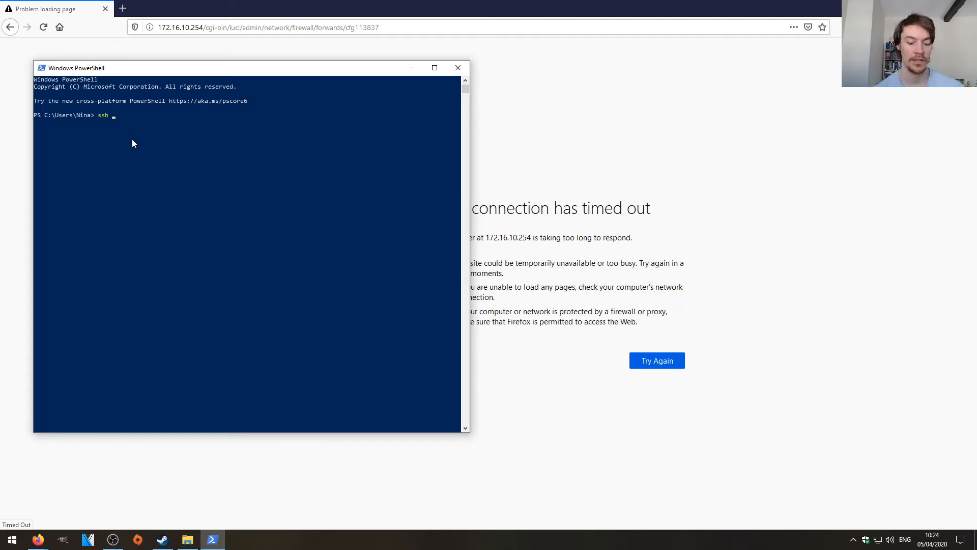
text(-D)
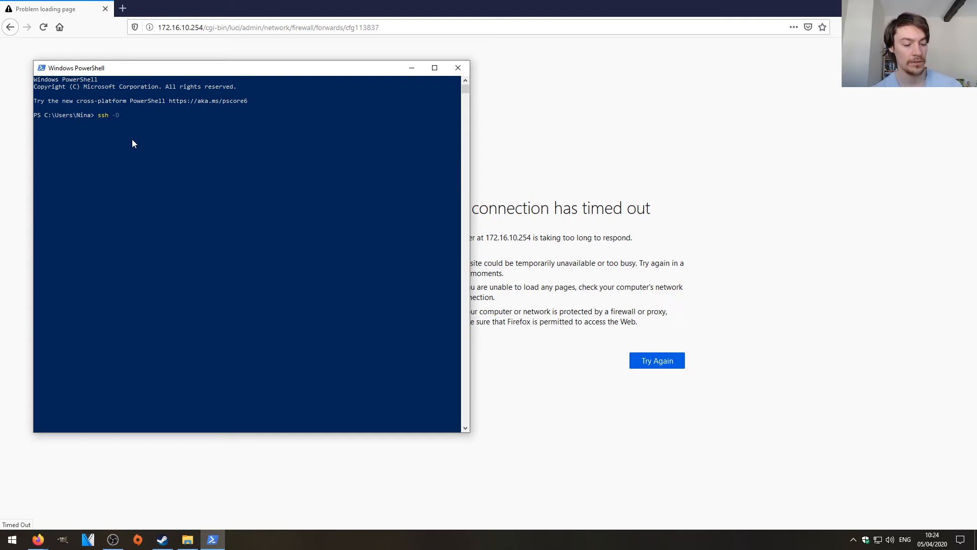
text(42)
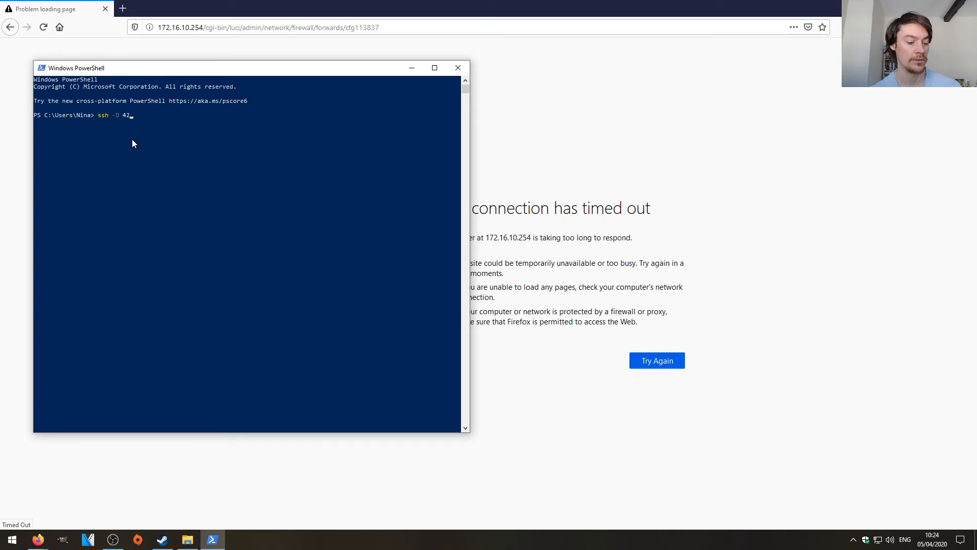
text(333)
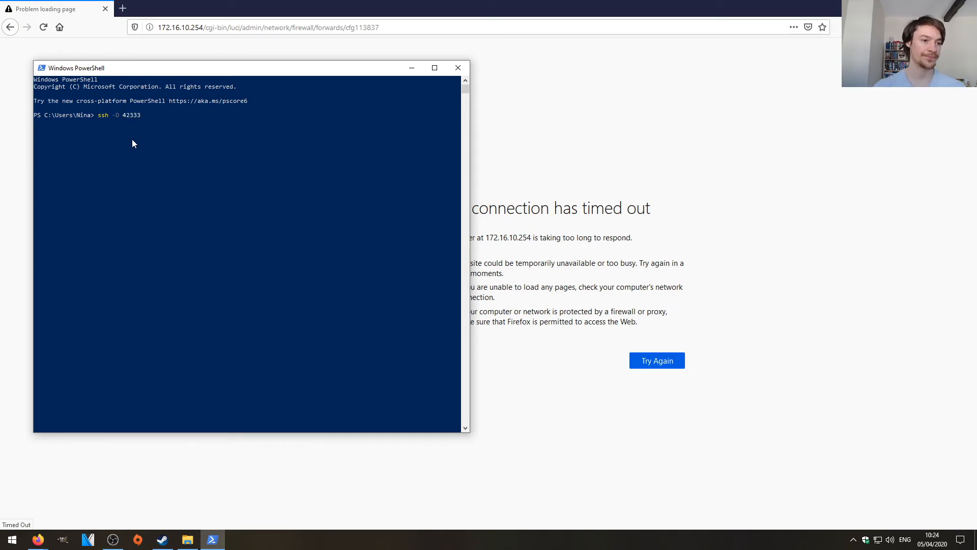
text(root@)
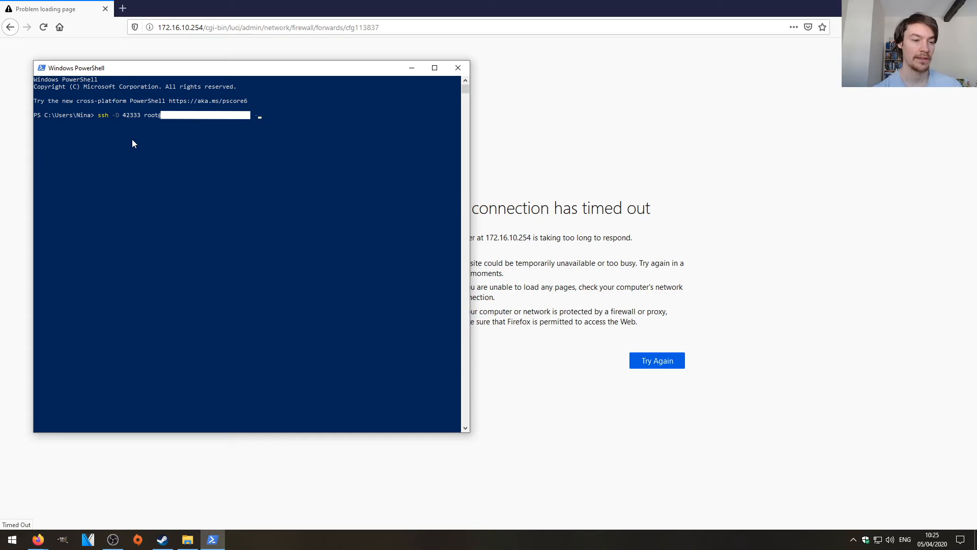
text(-p)
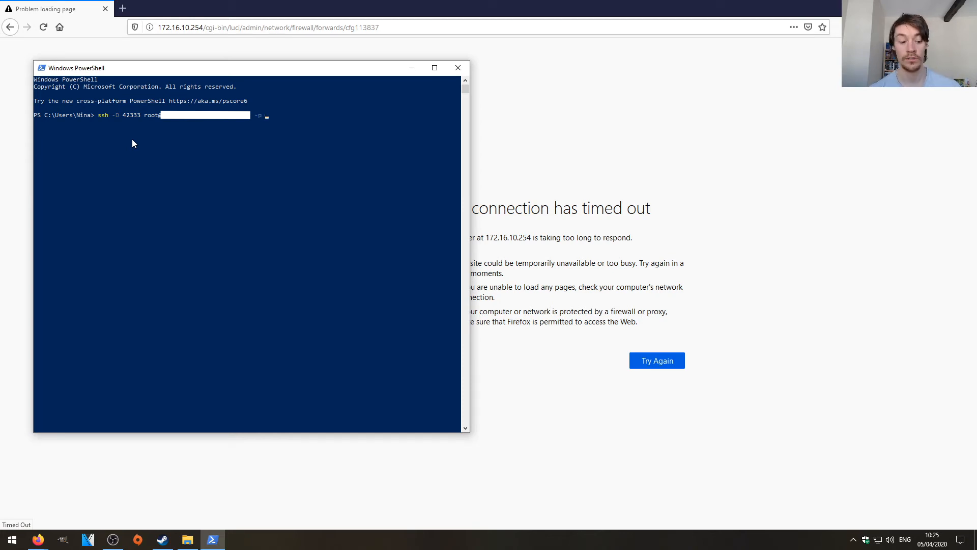
text(40022)
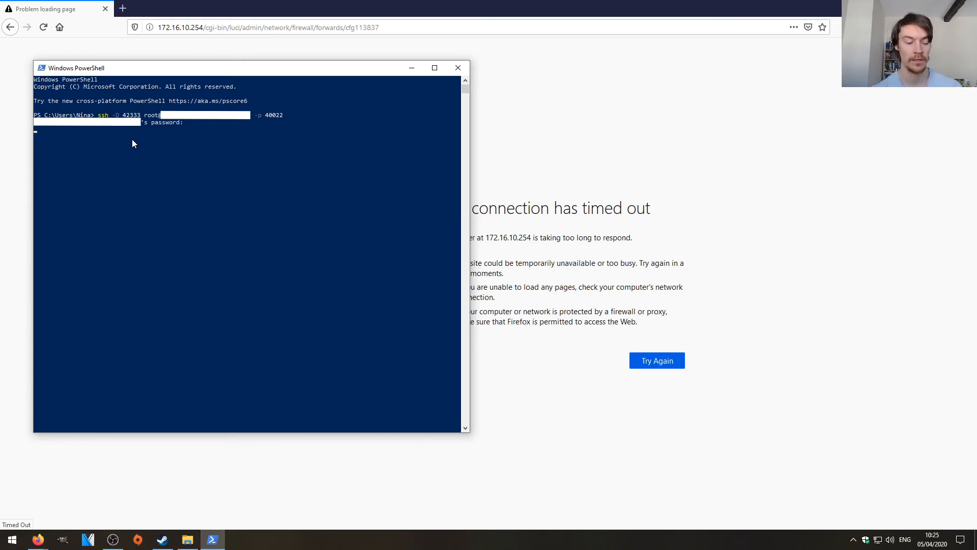
key(Enter)
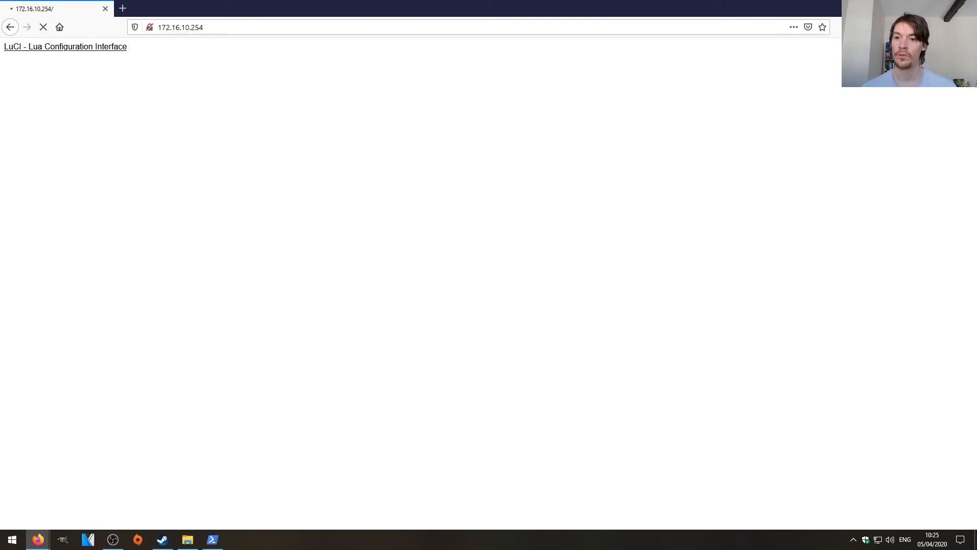
Reach Firefox's Options page from the hamburger menu
click(793, 26)
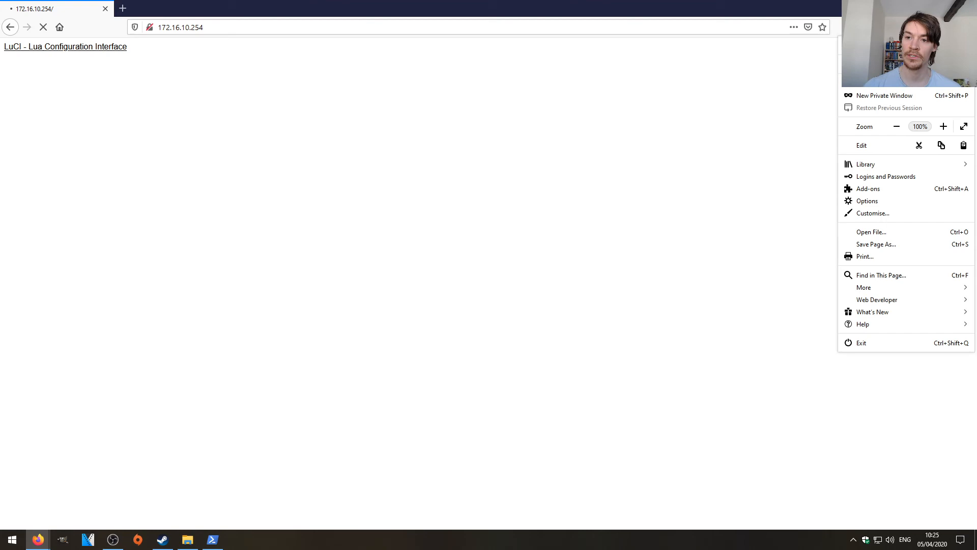
click(867, 200)
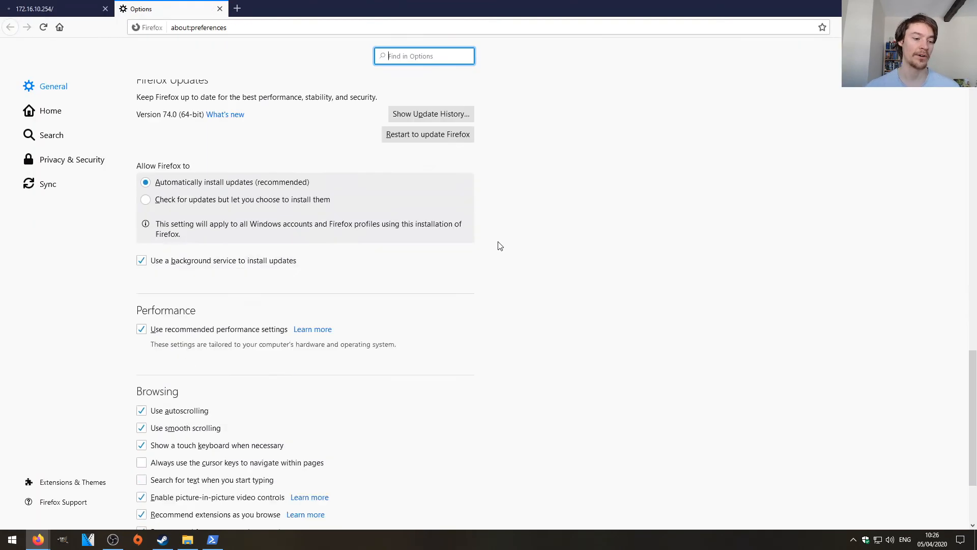
Set a manual SOCKS v5 proxy at 127.0.0.1 port 42333 in the connection settings
scroll(down, 3)
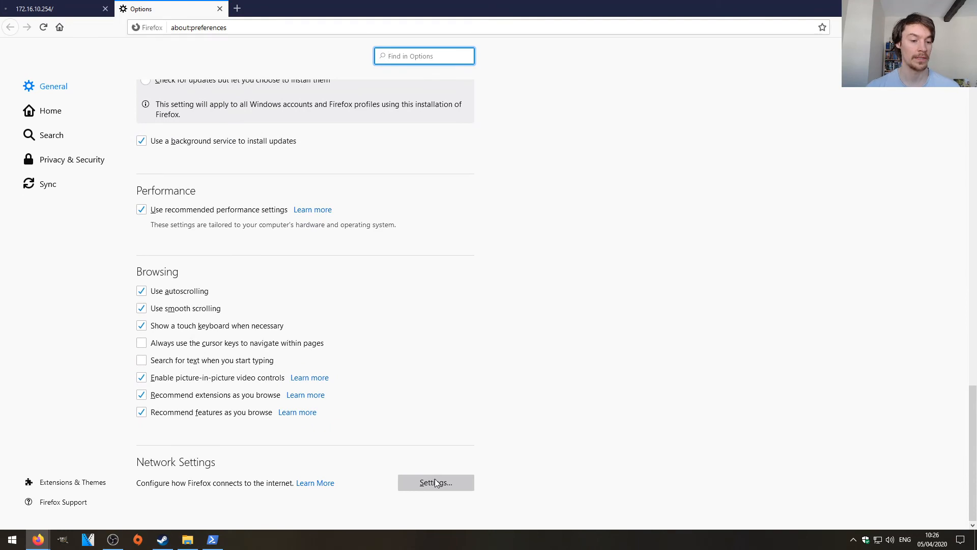
click(436, 482)
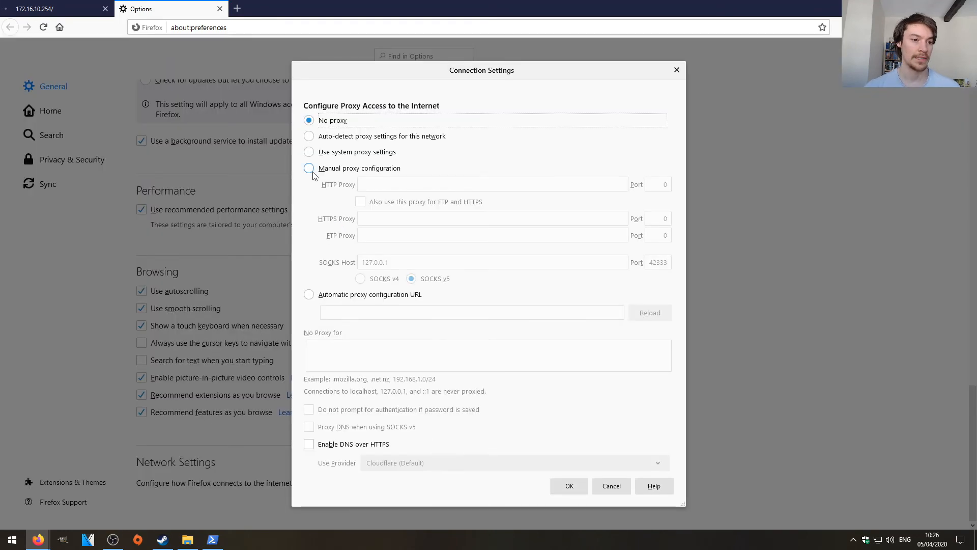
click(309, 168)
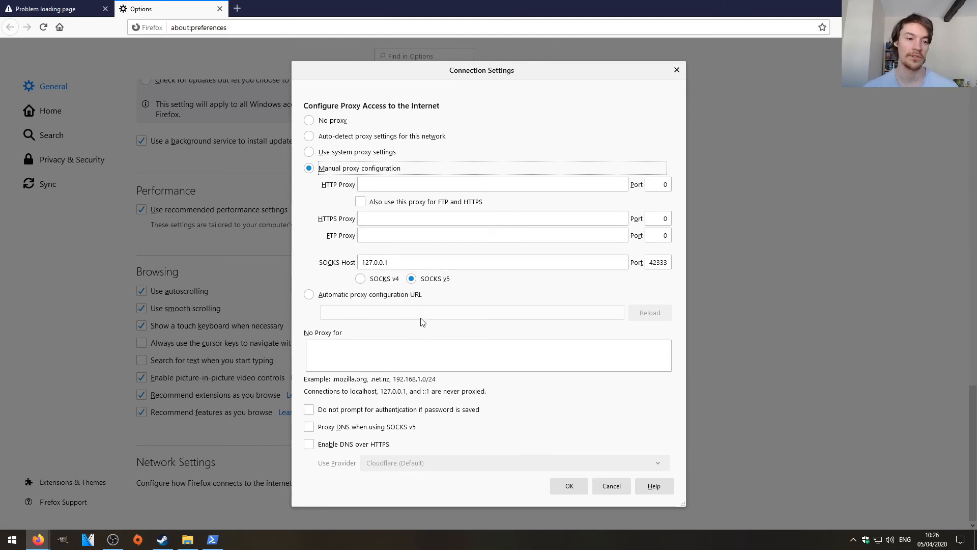
mouse_move(649, 282)
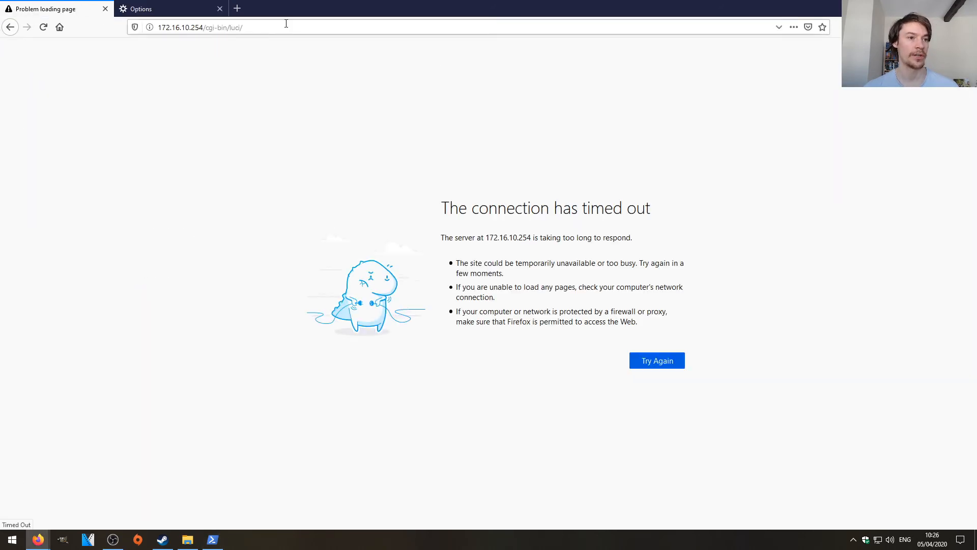
Reload 172.16.10.254/cgi-bin/luci/ so the Status overview loads through the tunnel
click(657, 360)
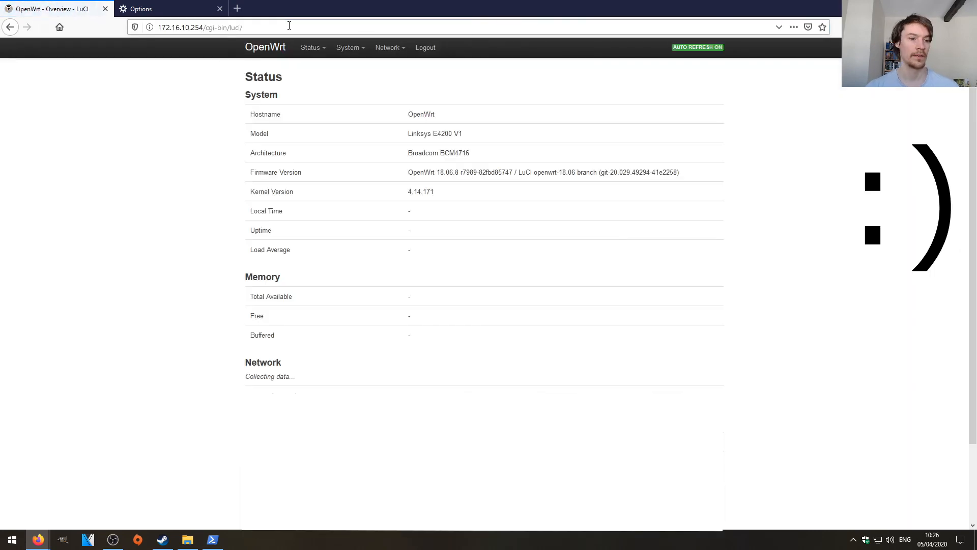
click(43, 26)
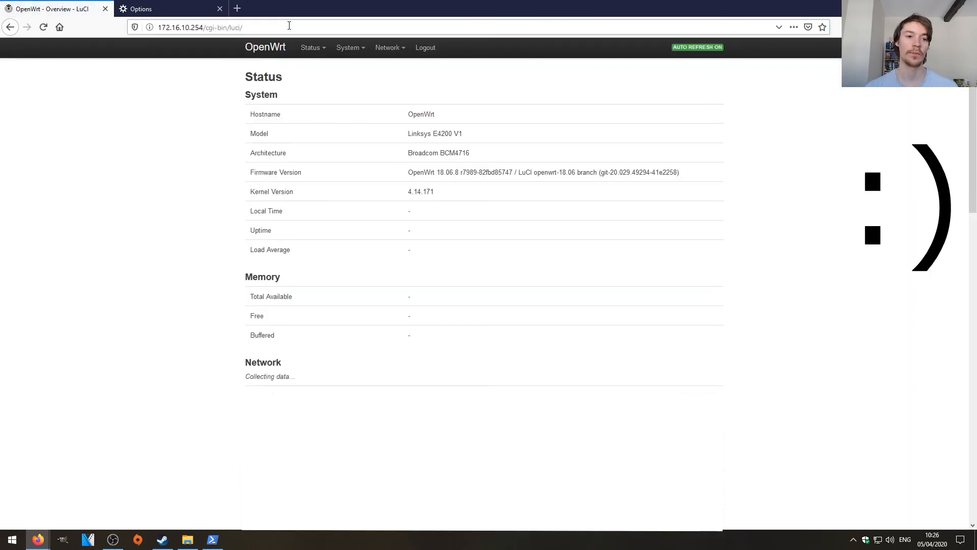